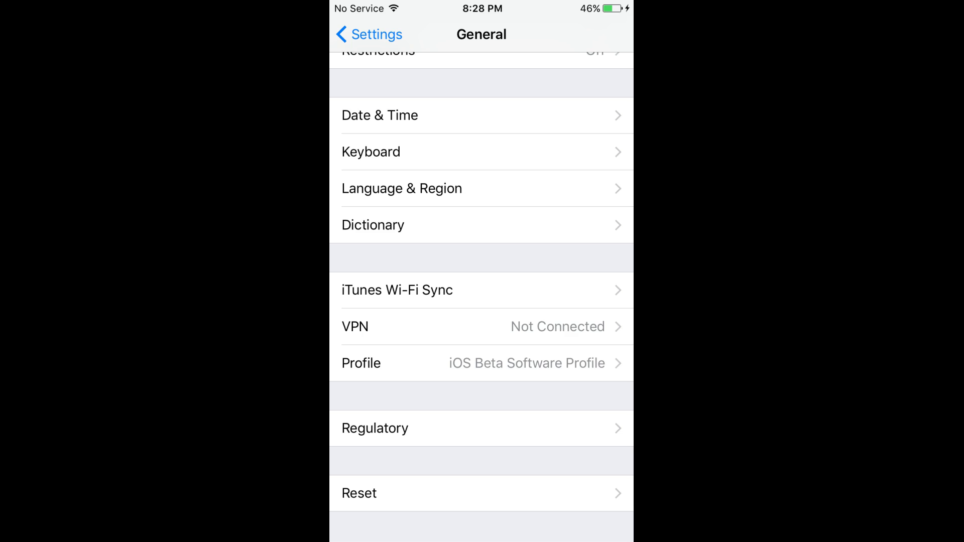
# Step: Open the Profile page under General listing the installed iOS Beta Software Profile
pyautogui.click(481, 362)
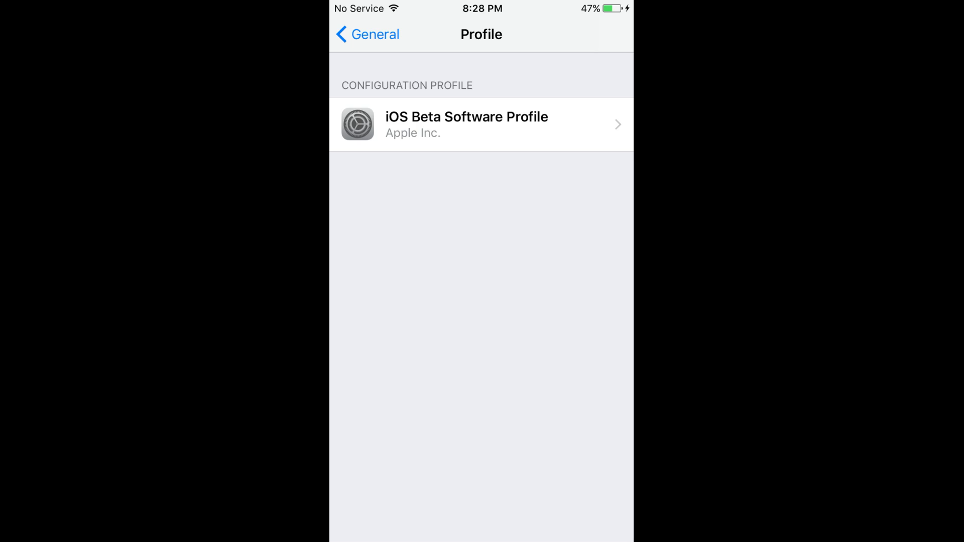
# Step: Open the iOS Beta Software Profile detail page showing it is verified and signed by AppleCare
pyautogui.click(481, 125)
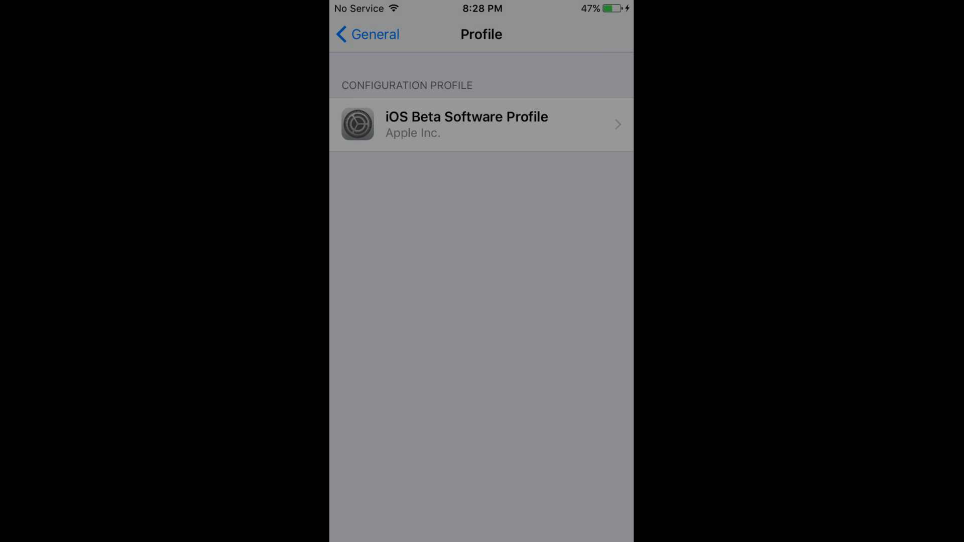
pyautogui.click(481, 125)
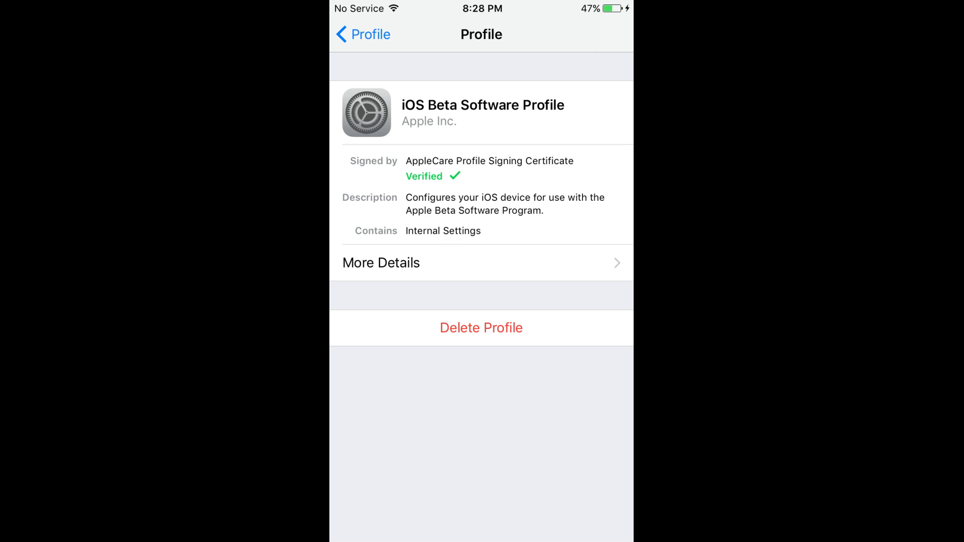
# Step: Delete the iOS Beta Software Profile and confirm, leaving no profiles installed
pyautogui.click(481, 328)
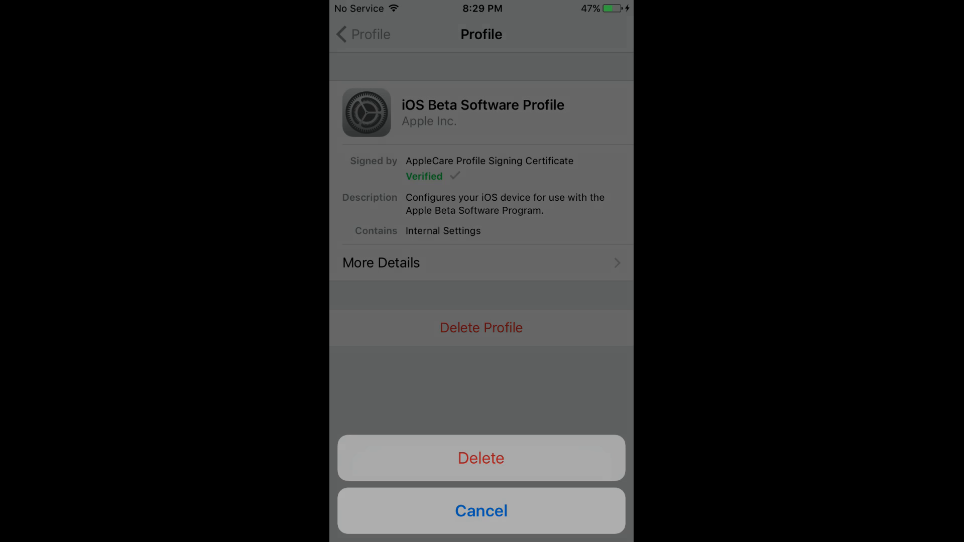
pyautogui.click(481, 458)
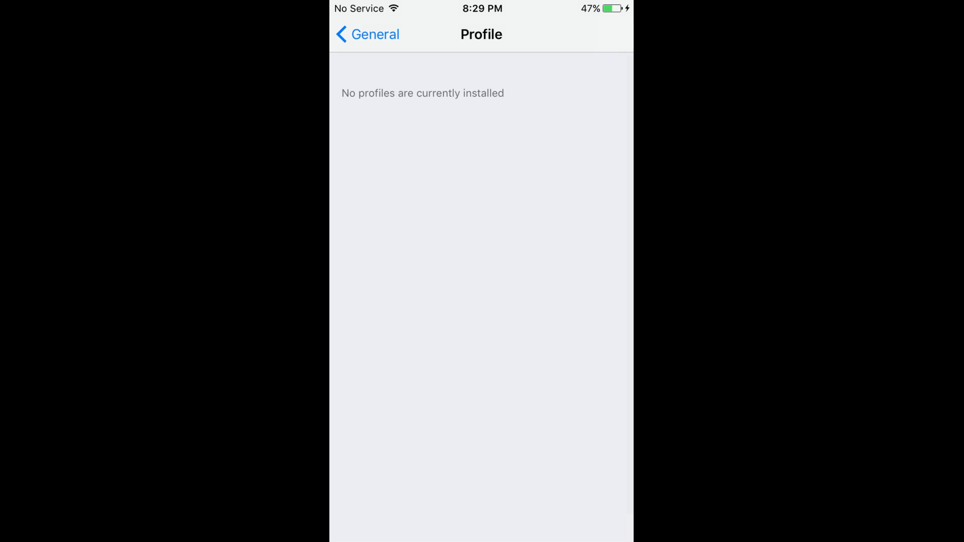